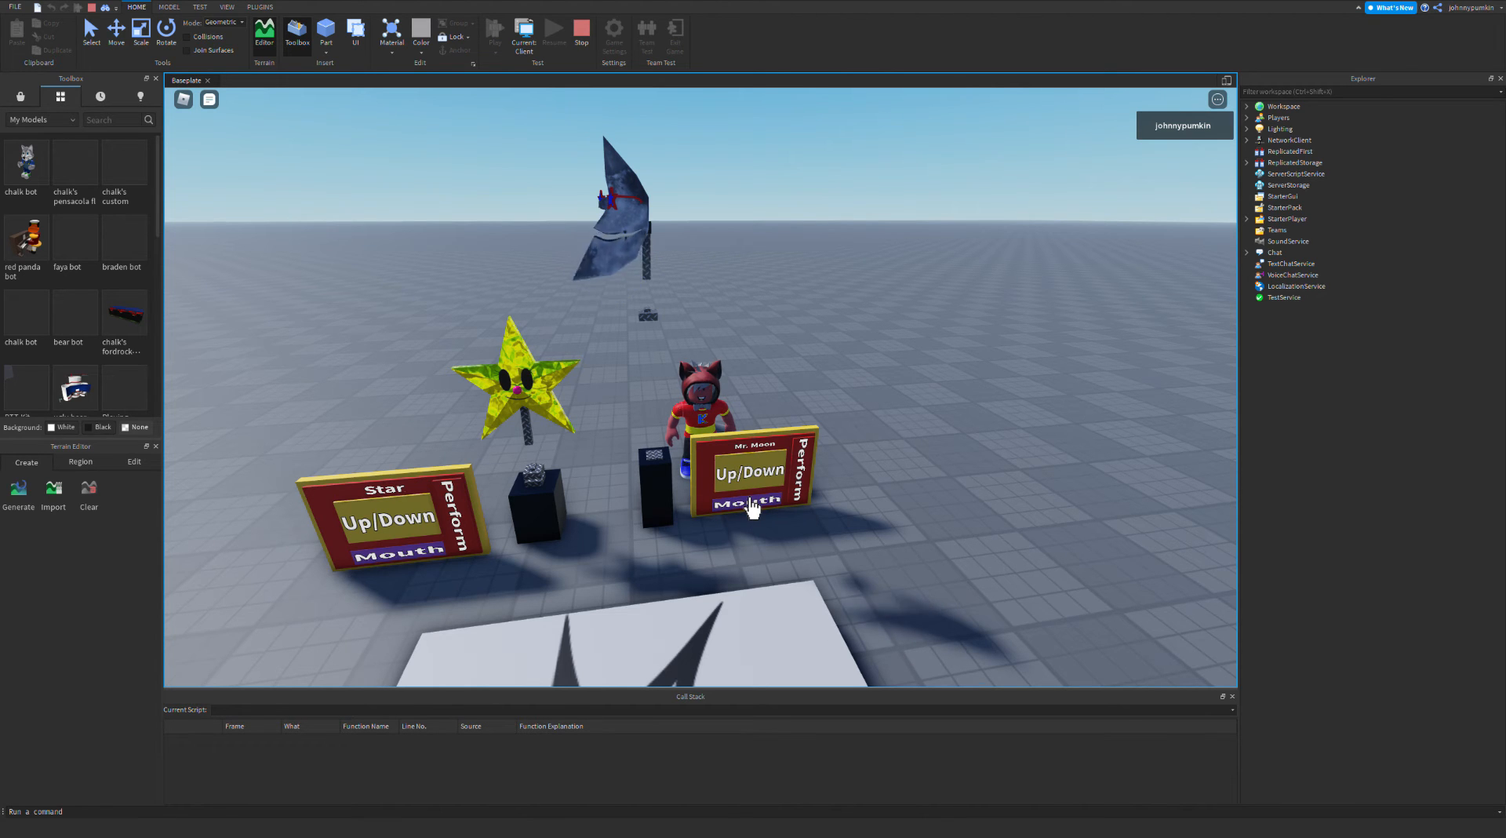
# Step: Raise Mr. Moon upright, decline the jeans purchase prompt, and make the star perform and rise
pyautogui.click(747, 504)
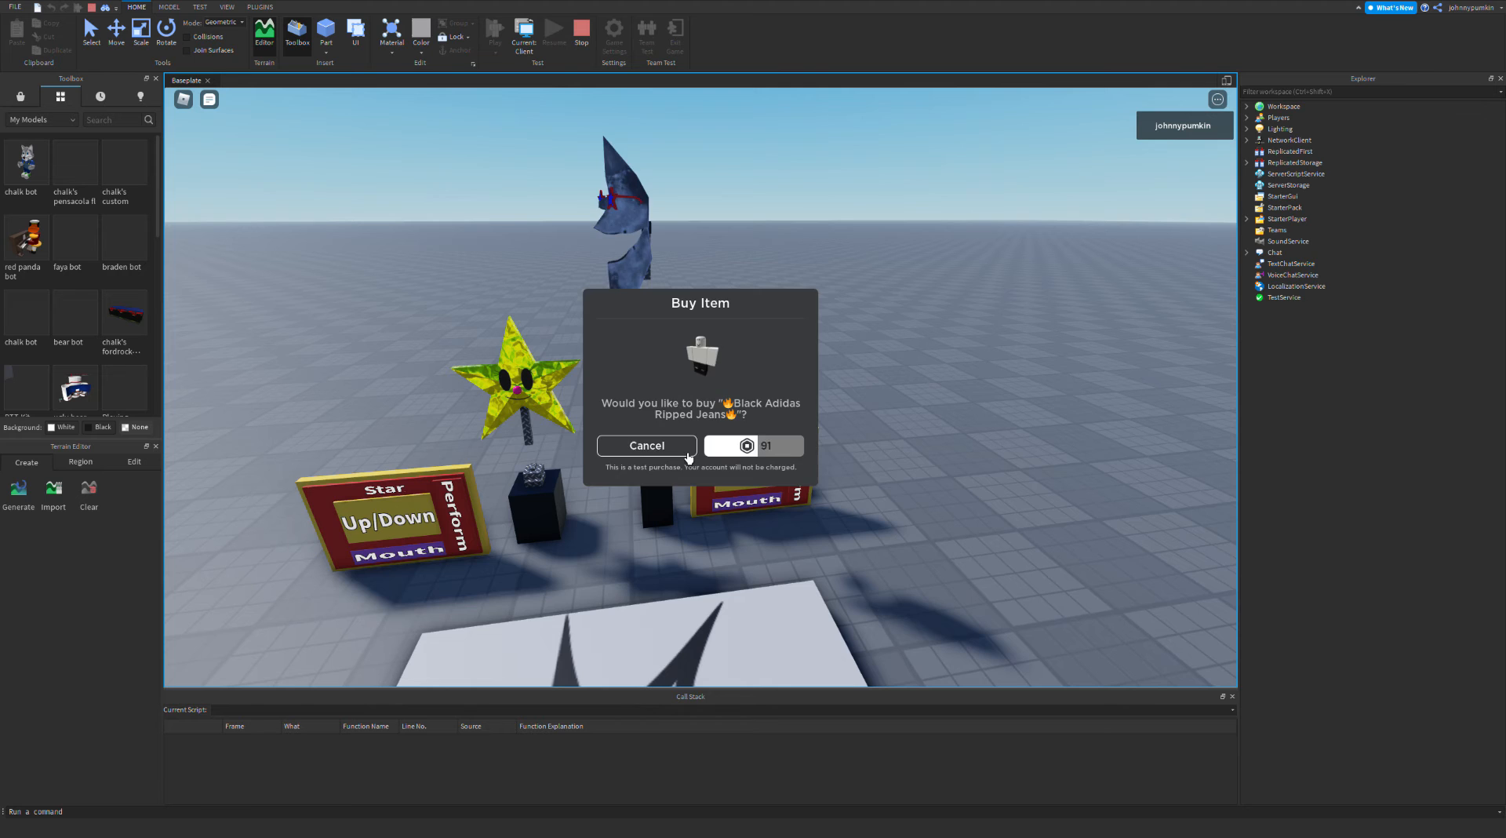
pyautogui.click(753, 444)
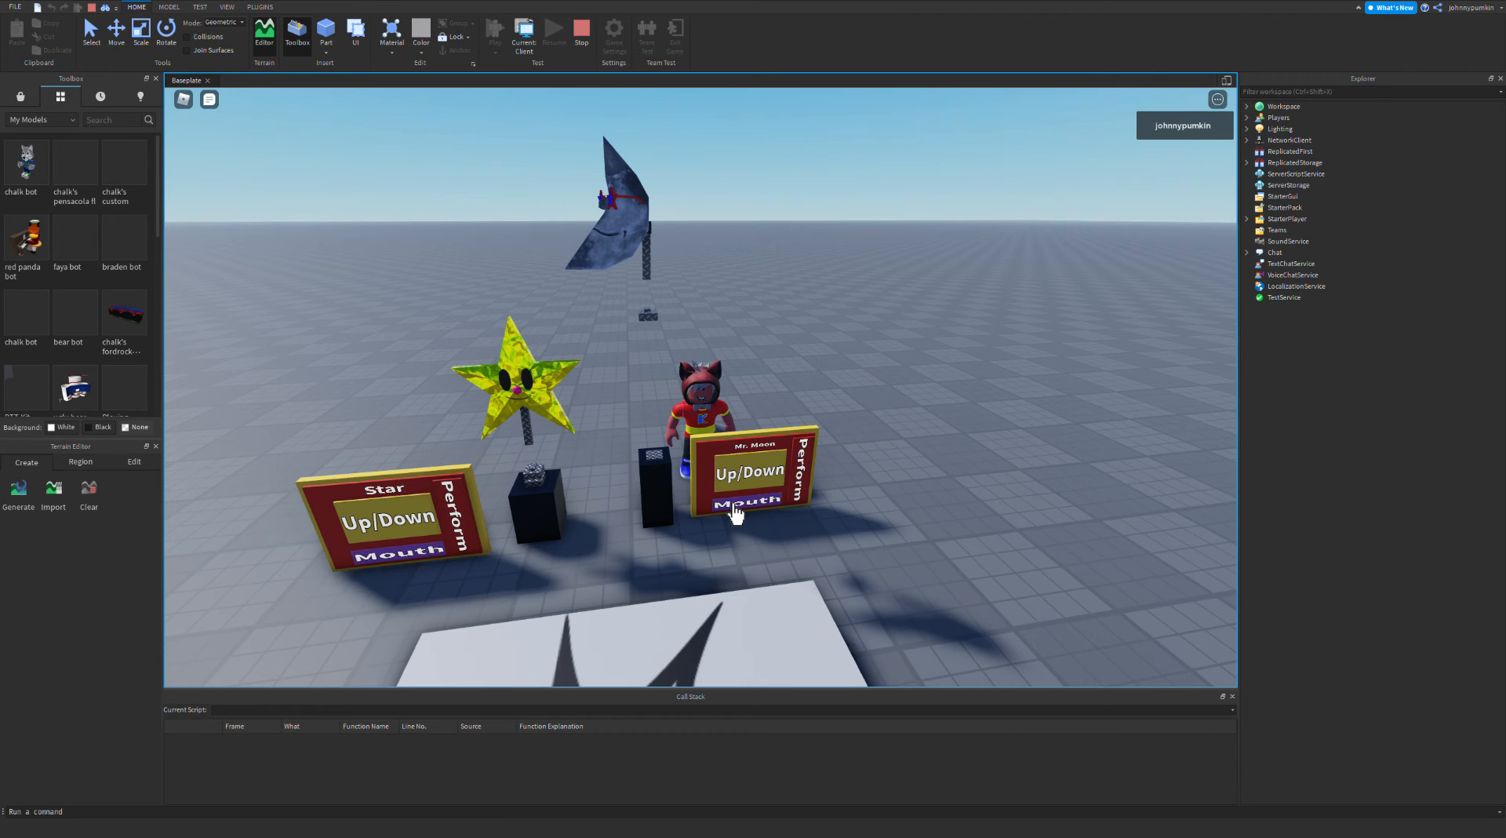
pyautogui.click(744, 509)
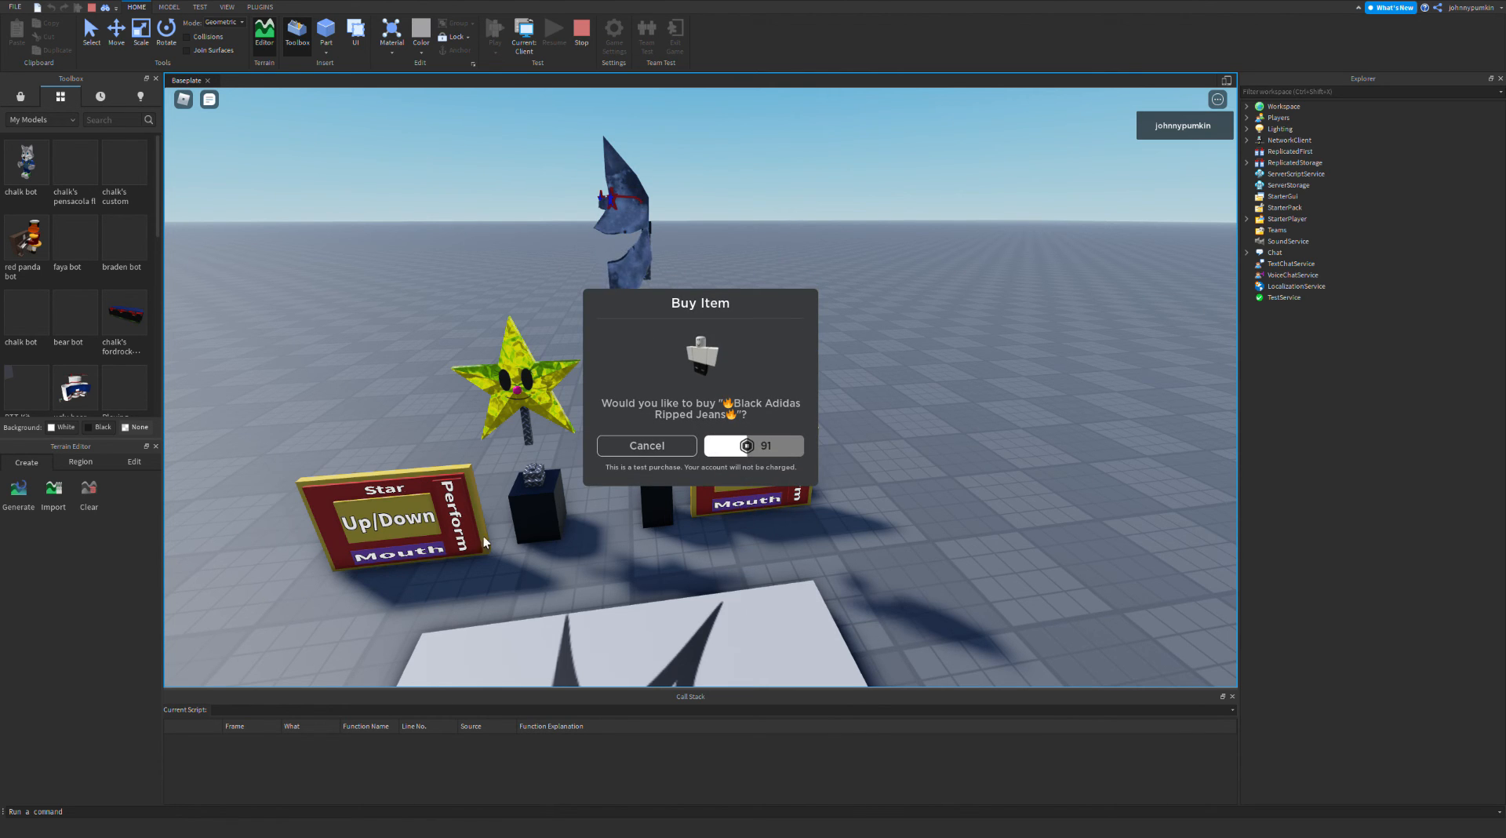
pyautogui.click(753, 445)
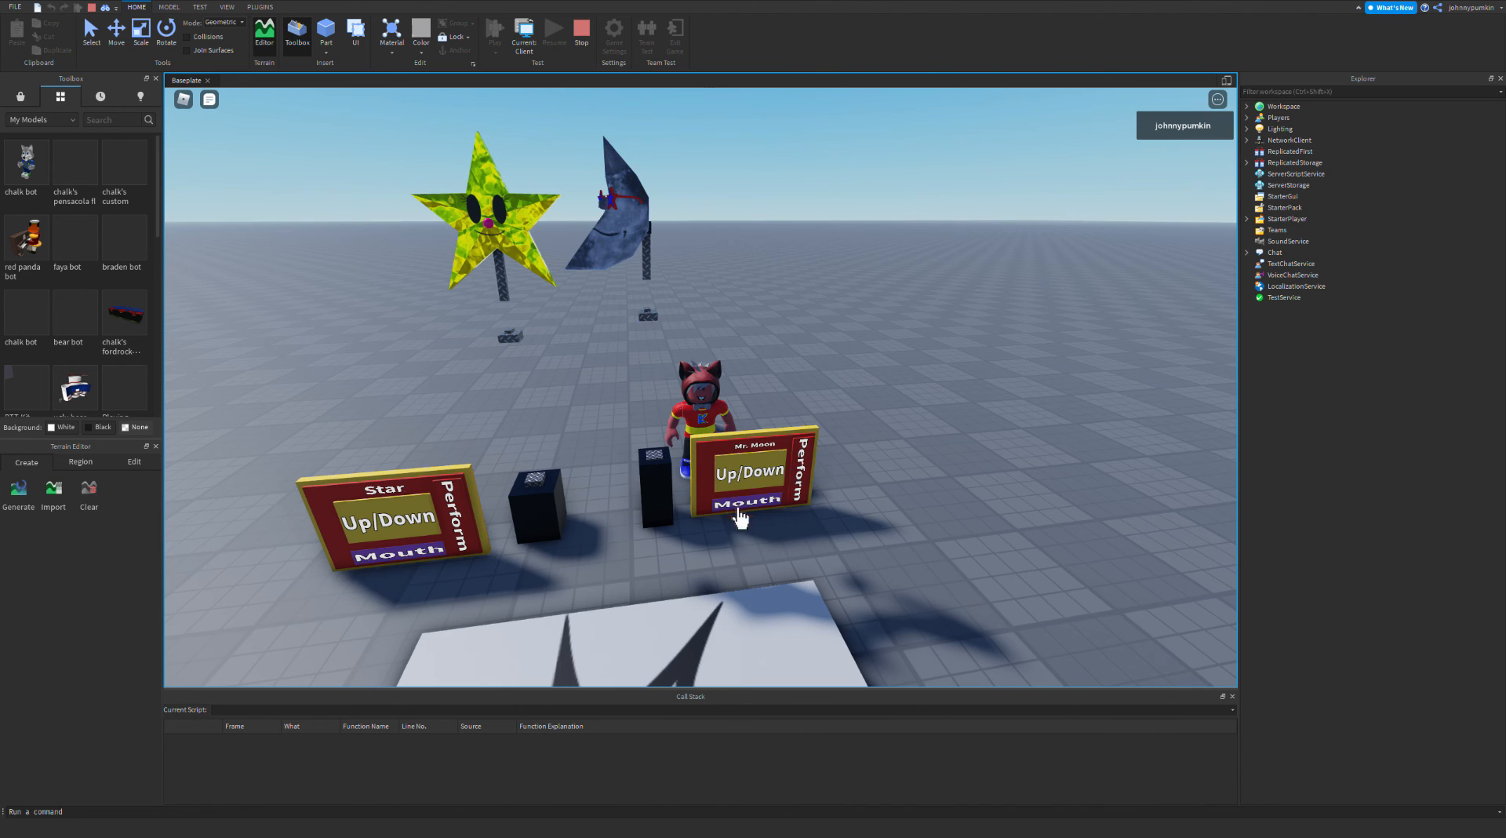
pyautogui.click(744, 509)
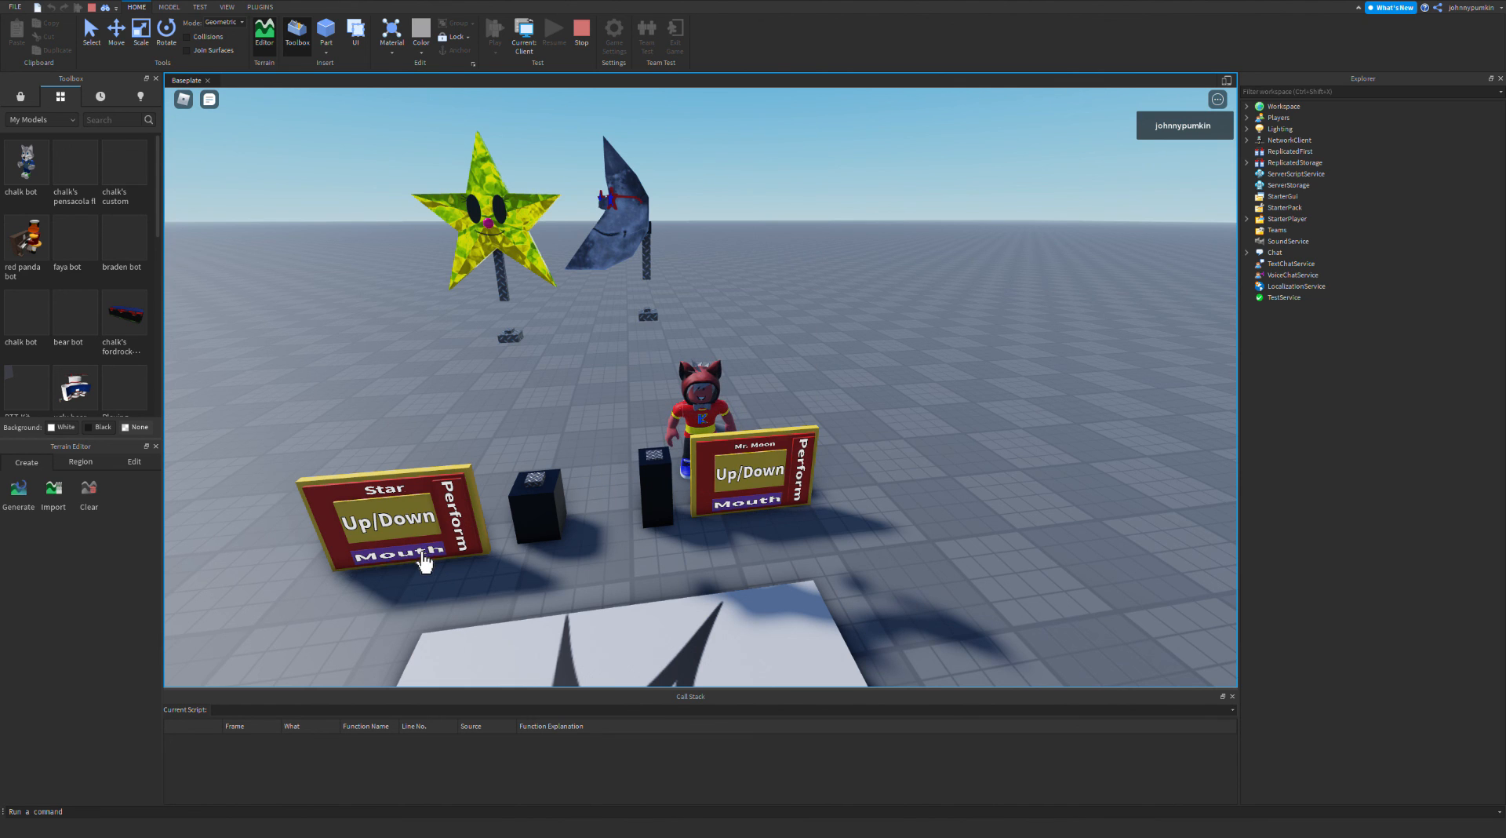
pyautogui.moveTo(730, 480)
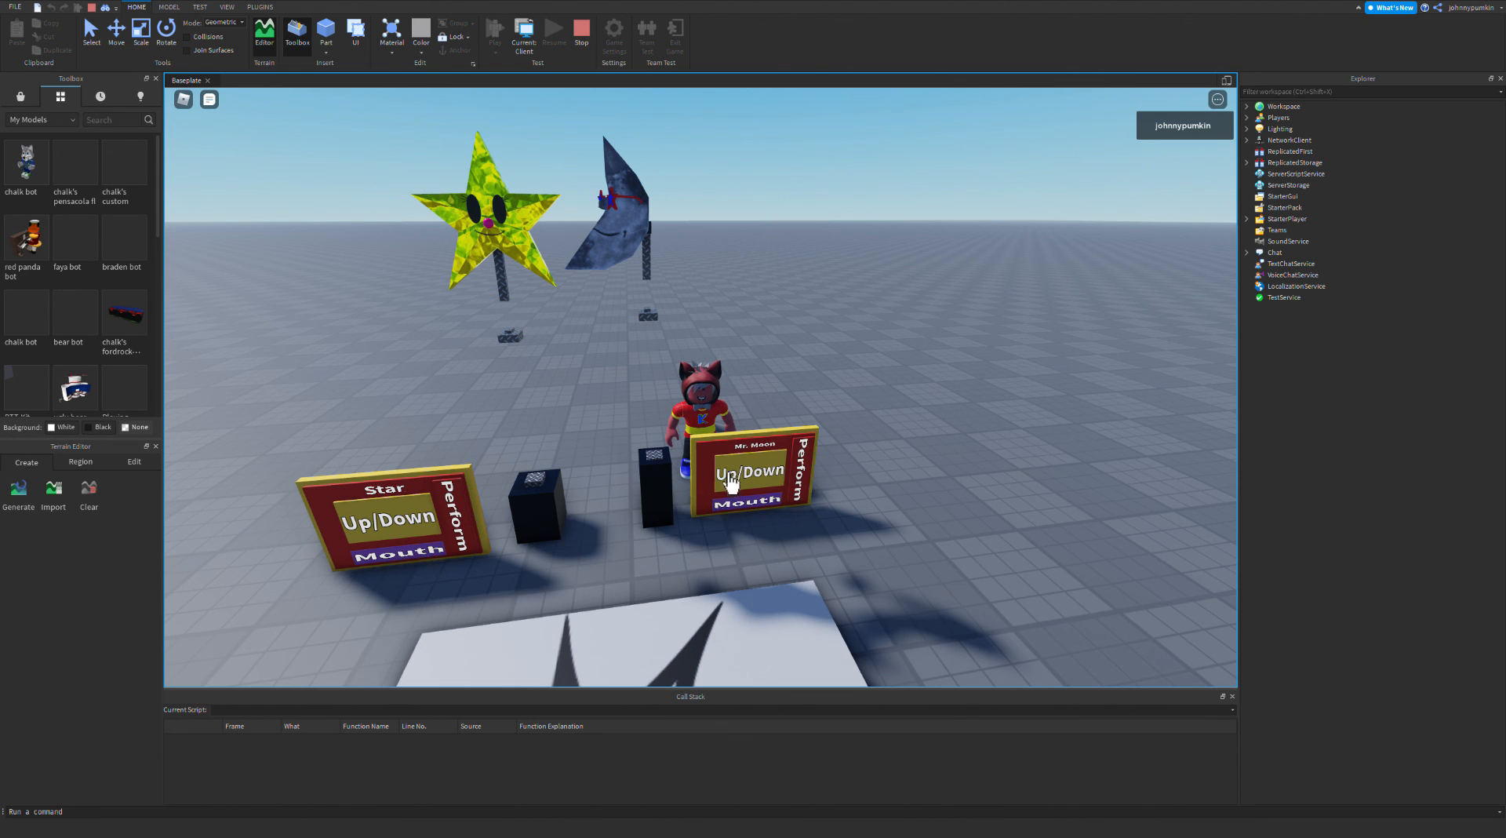